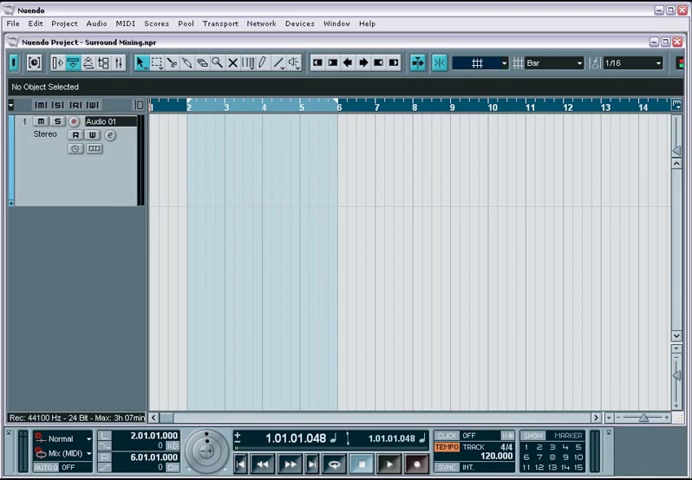
pyautogui.moveTo(318, 303)
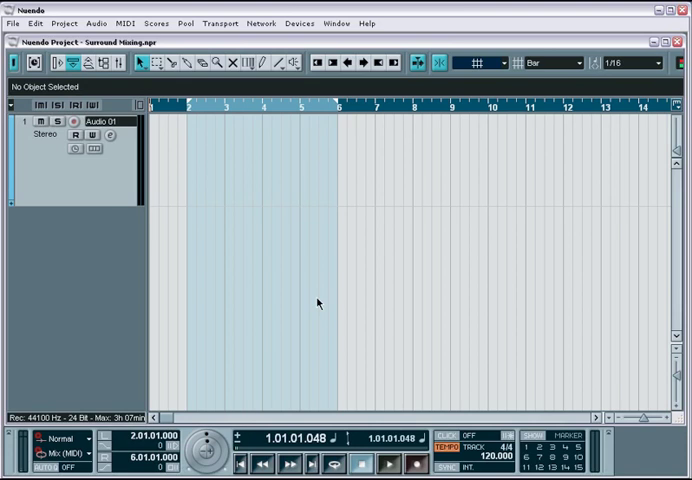
# Step: Open the Devices menu to reach the Mixer window
pyautogui.click(299, 23)
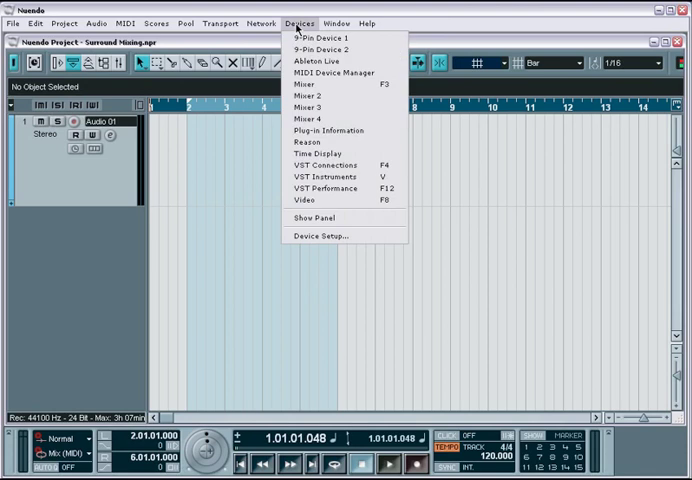
pyautogui.moveTo(323, 165)
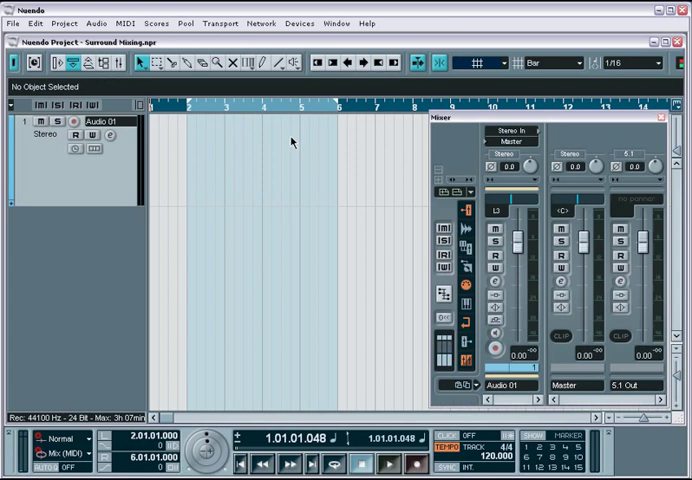
# Step: Inspect Audio 01's channel settings and inserts, then close them and the Mixer
pyautogui.click(511, 141)
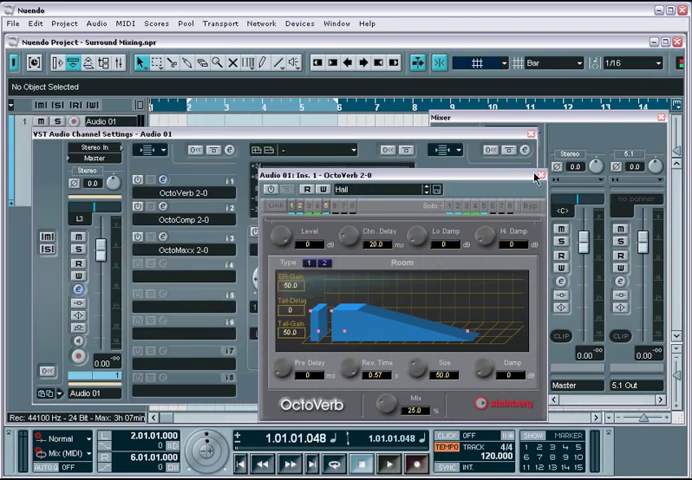
pyautogui.click(540, 175)
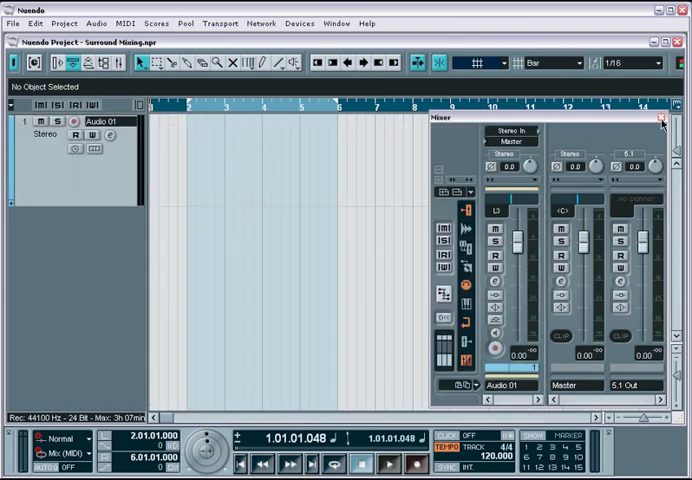
pyautogui.click(663, 120)
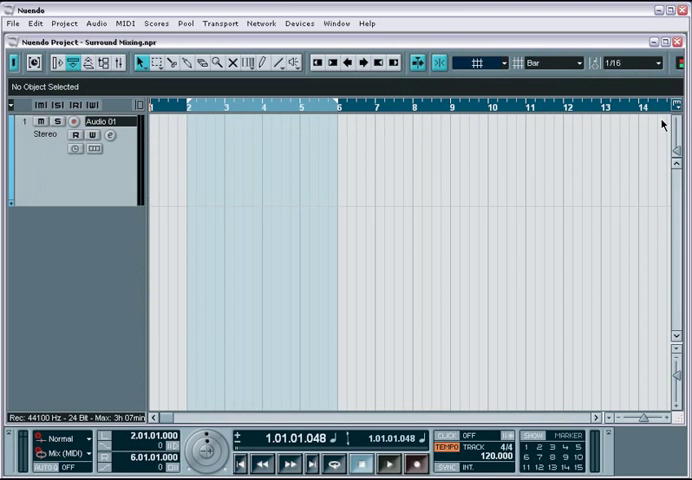
pyautogui.moveTo(308, 32)
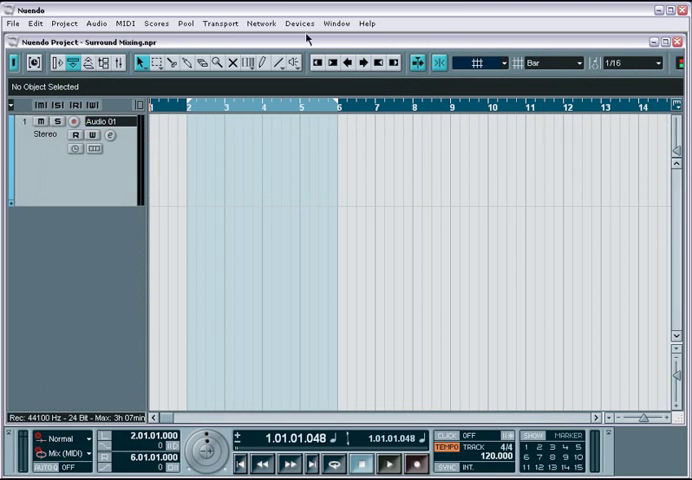
# Step: Add a 5.1 output bus alongside the stereo Master in VST Connections
pyautogui.click(299, 22)
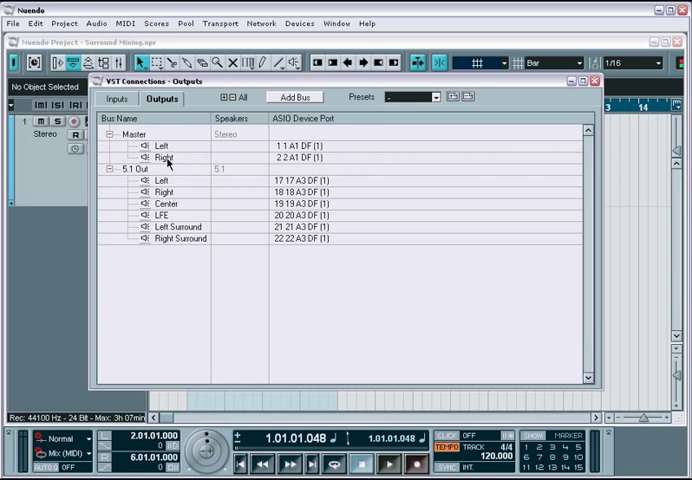
pyautogui.moveTo(153, 270)
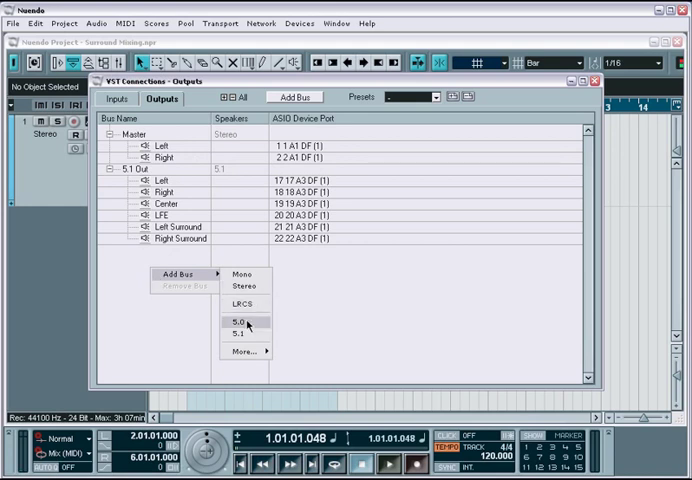
pyautogui.moveTo(245, 335)
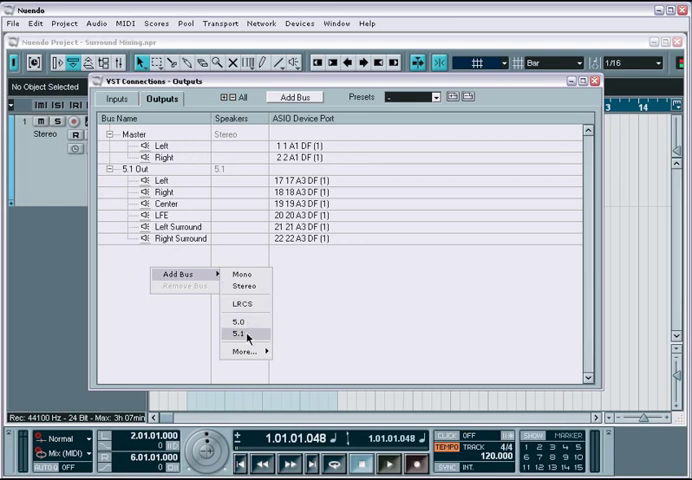
pyautogui.click(244, 352)
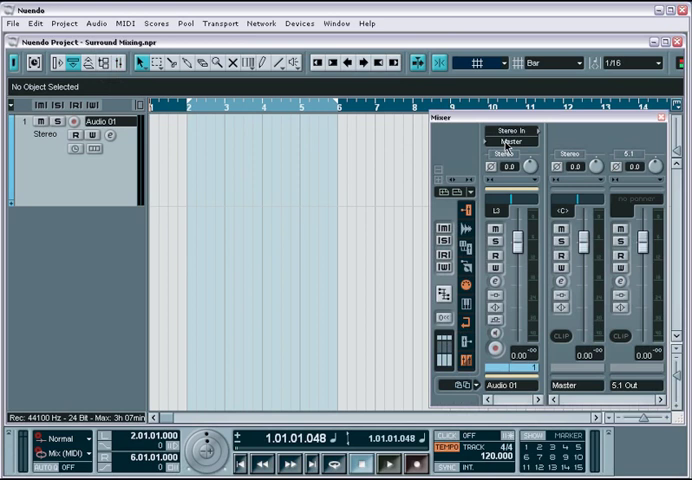
# Step: Change Audio 01's output routing from Master to 5.1 Out
pyautogui.click(512, 140)
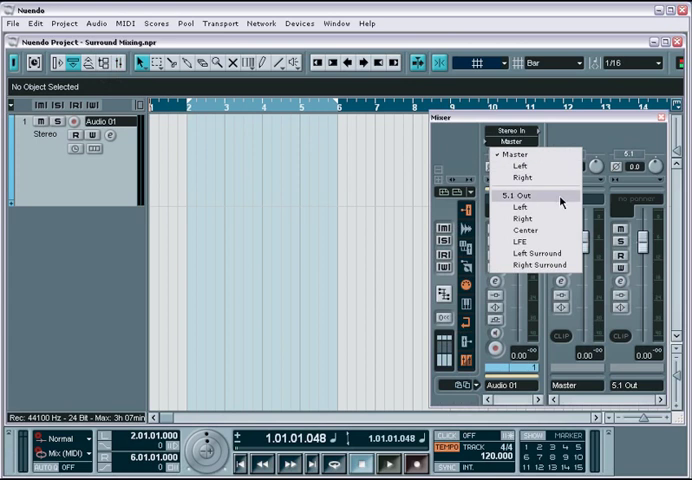
pyautogui.moveTo(522, 204)
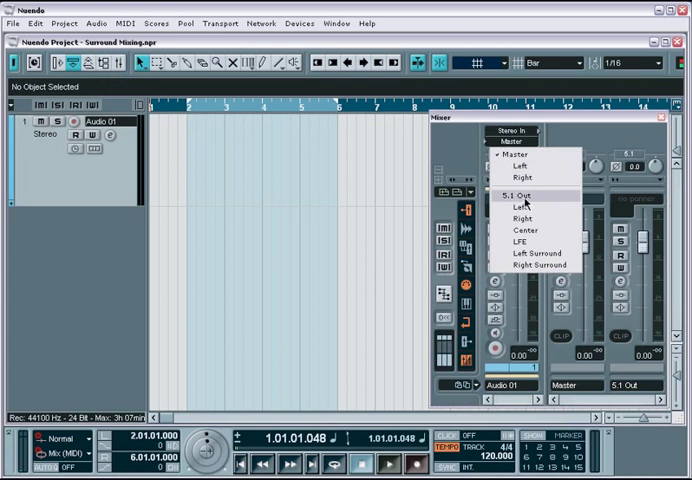
pyautogui.moveTo(512, 210)
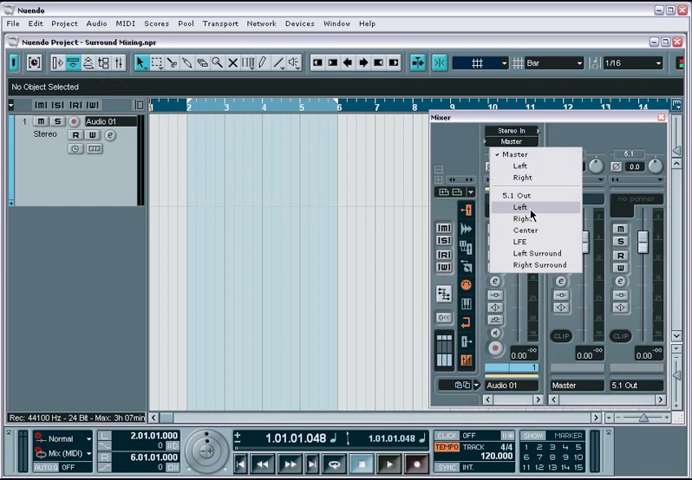
pyautogui.moveTo(530, 248)
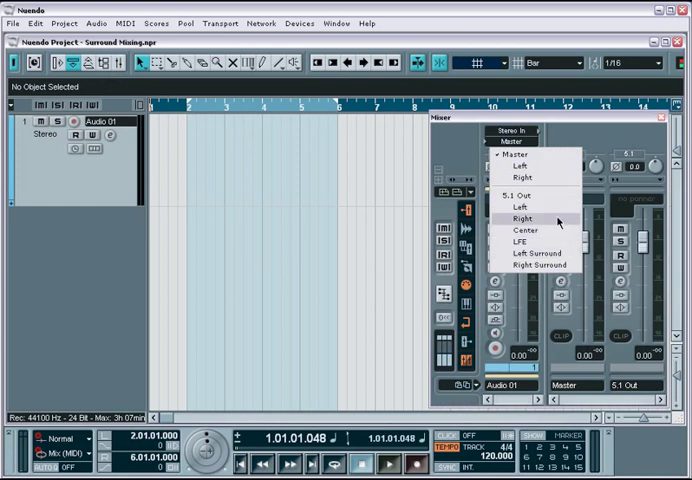
pyautogui.moveTo(532, 196)
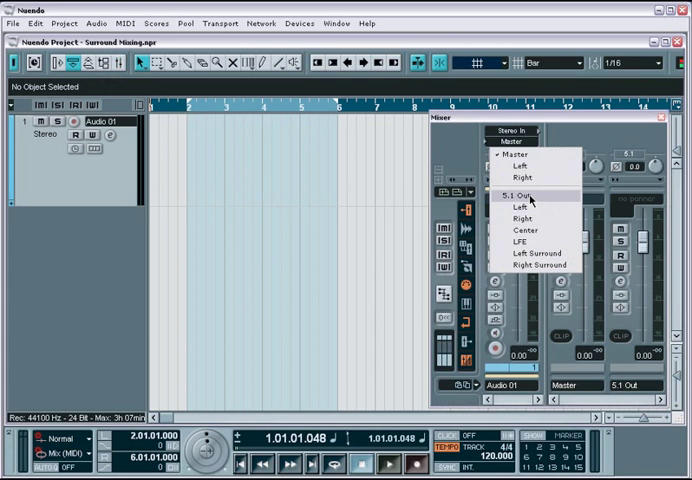
pyautogui.click(517, 193)
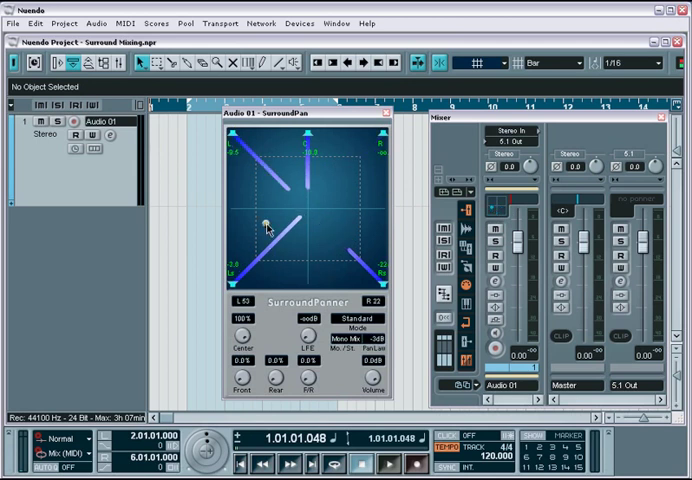
# Step: Drag Audio 01's source handle around the Standard-mode surround field
pyautogui.moveTo(268, 228); pyautogui.dragTo(257, 213)
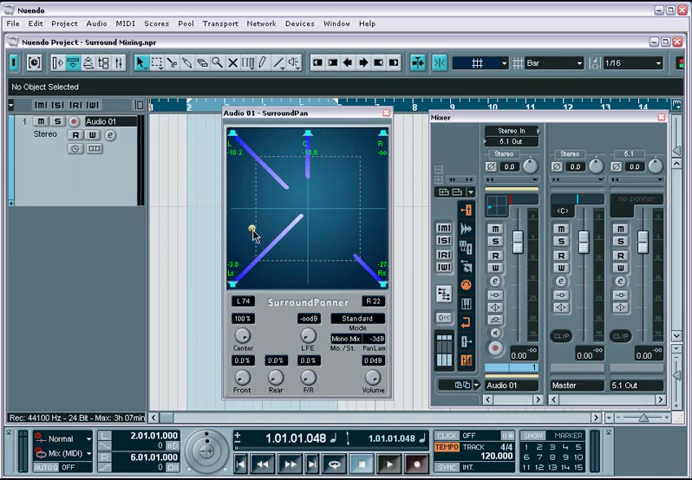
pyautogui.moveTo(258, 230); pyautogui.dragTo(308, 210)
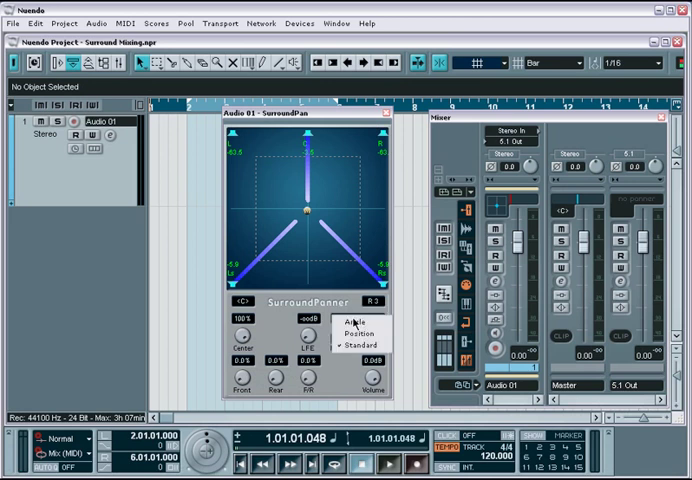
# Step: Switch the surround panner to Angle mode and rotate the arc to the left
pyautogui.click(358, 333)
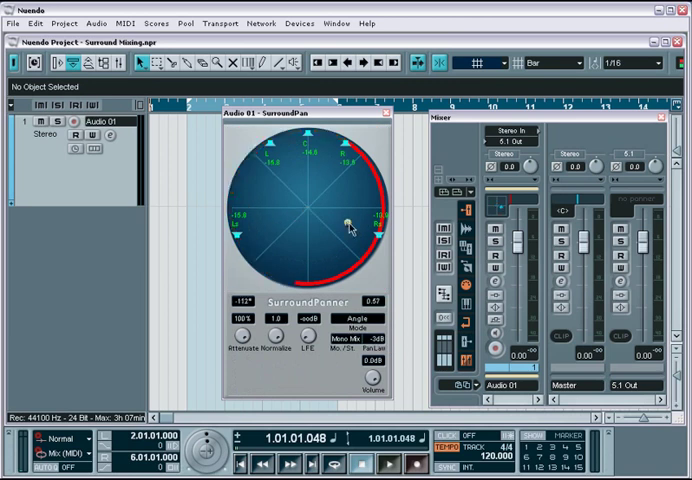
pyautogui.moveTo(350, 225); pyautogui.dragTo(313, 205)
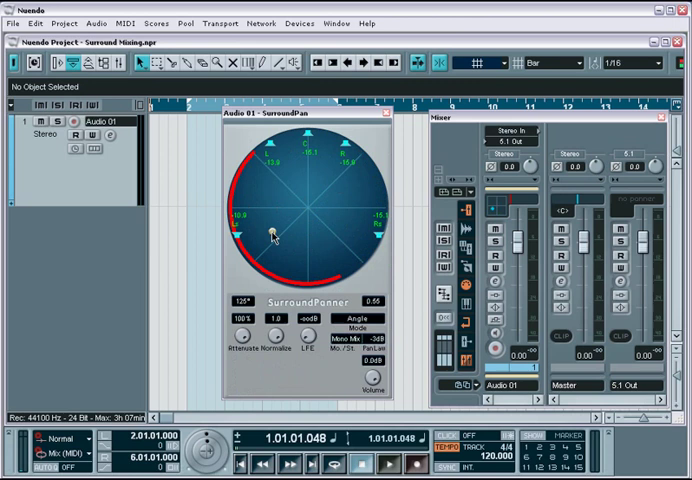
pyautogui.moveTo(279, 230); pyautogui.dragTo(271, 213)
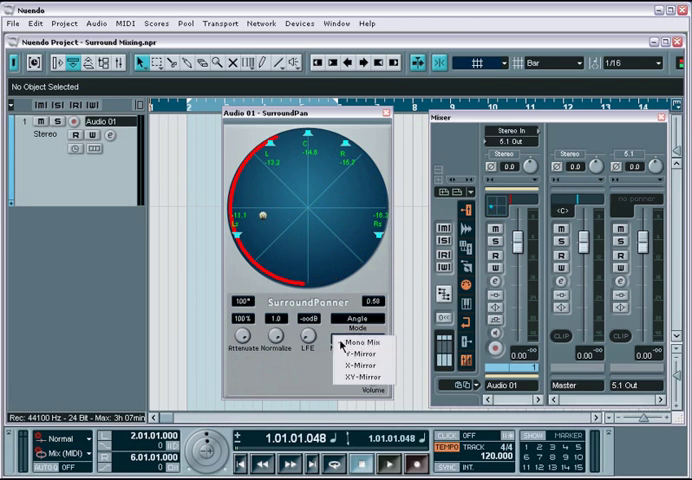
# Step: Set stereo handling to XY-Mirror and reposition the left and right channel arcs
pyautogui.click(357, 344)
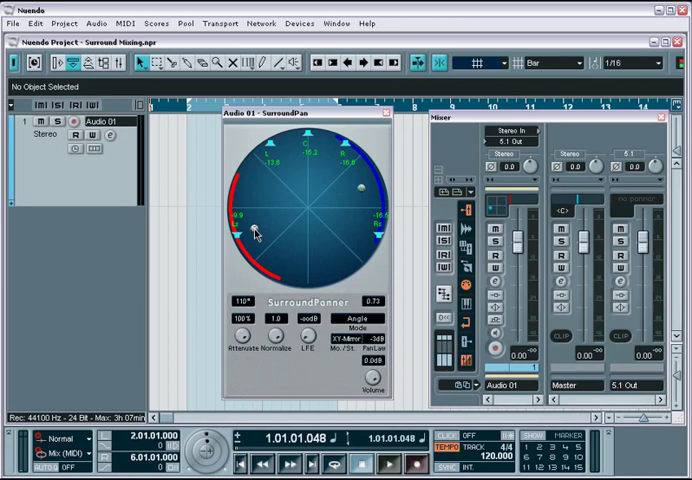
pyautogui.moveTo(255, 228); pyautogui.dragTo(358, 181)
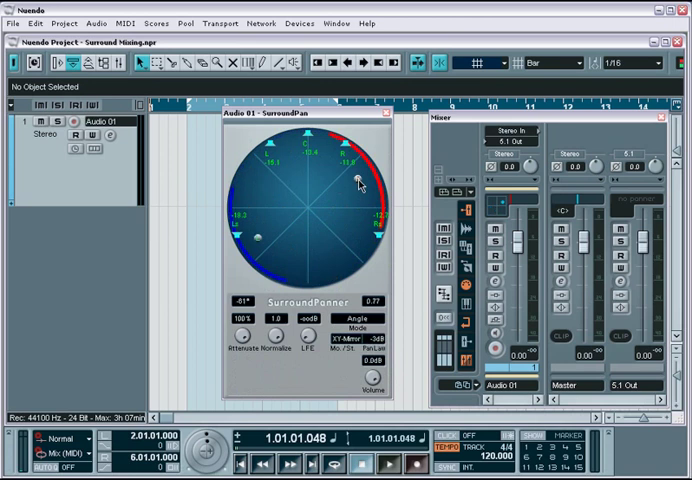
pyautogui.moveTo(357, 178); pyautogui.dragTo(325, 220)
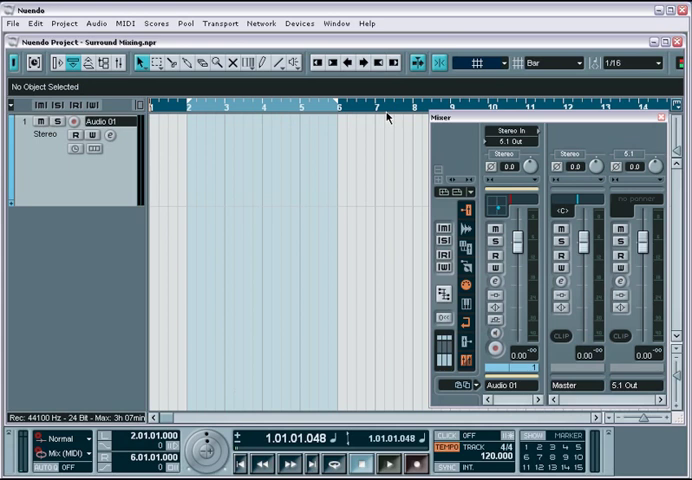
pyautogui.moveTo(405, 147)
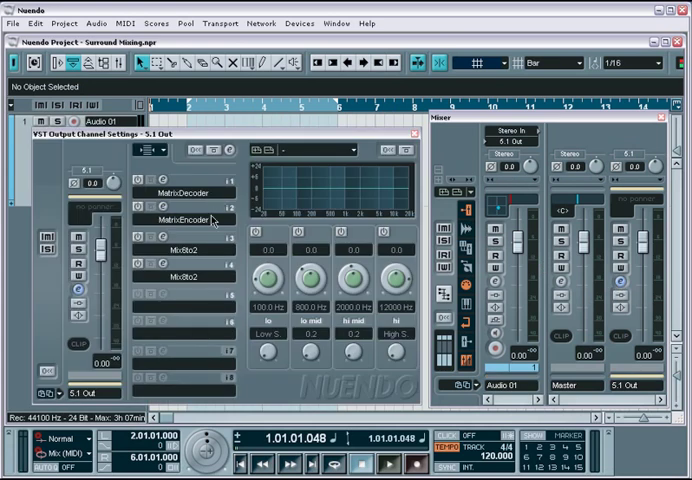
pyautogui.moveTo(262, 249)
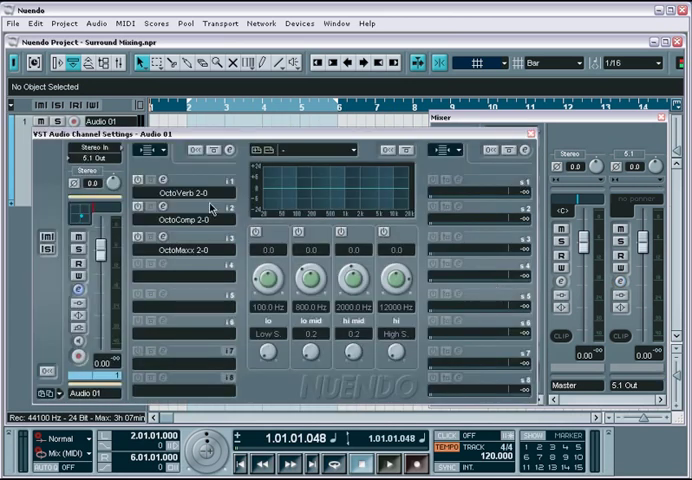
pyautogui.moveTo(210, 251)
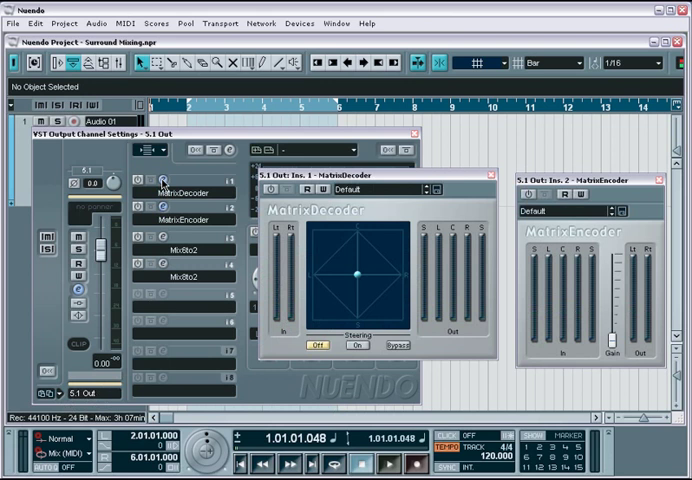
pyautogui.moveTo(330, 197)
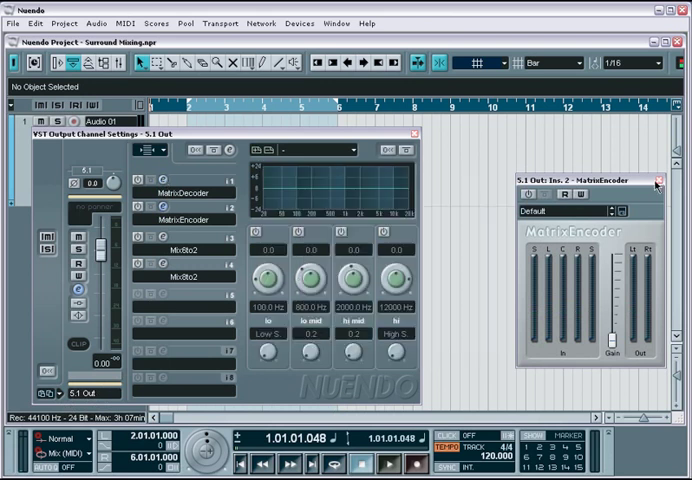
# Step: Close the MatrixEncoder plugin editor
pyautogui.click(655, 181)
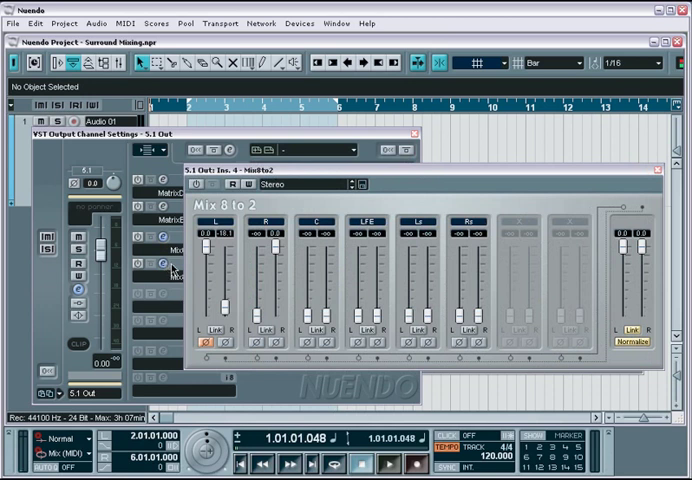
# Step: Lower the L fader in Mix 8 to 2 and close the 5.1 Out settings
pyautogui.moveTo(211, 235); pyautogui.dragTo(211, 290)
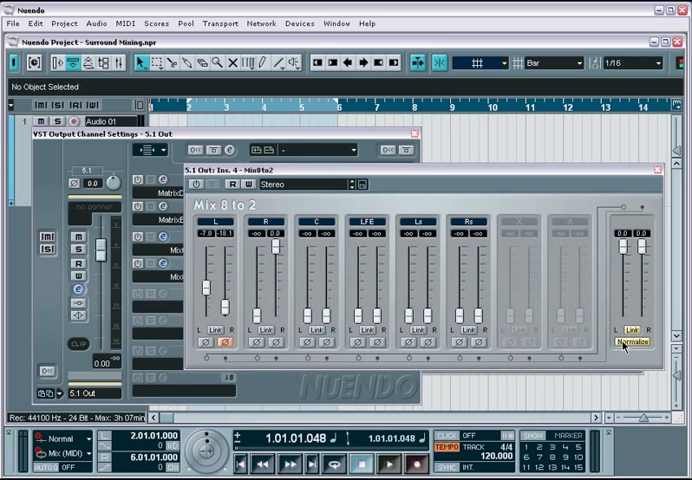
pyautogui.moveTo(626, 245)
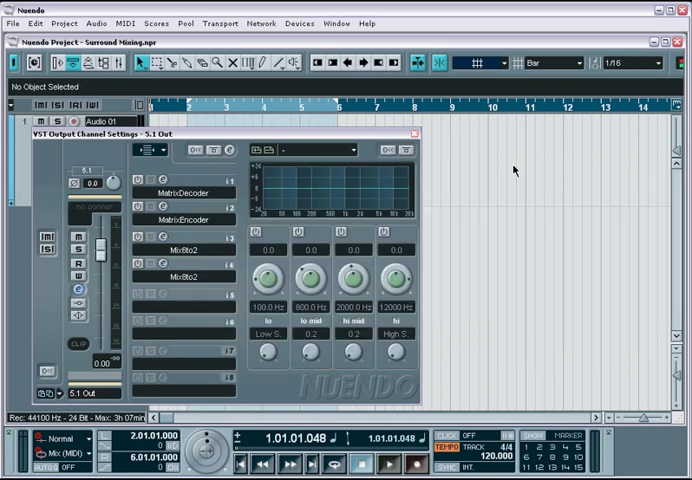
pyautogui.click(414, 132)
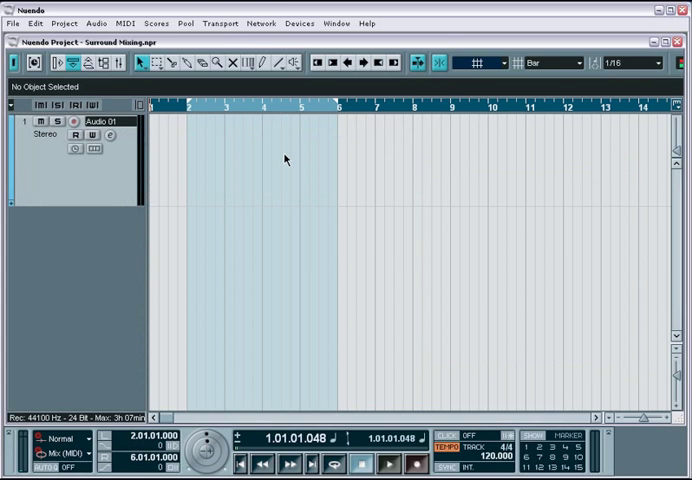